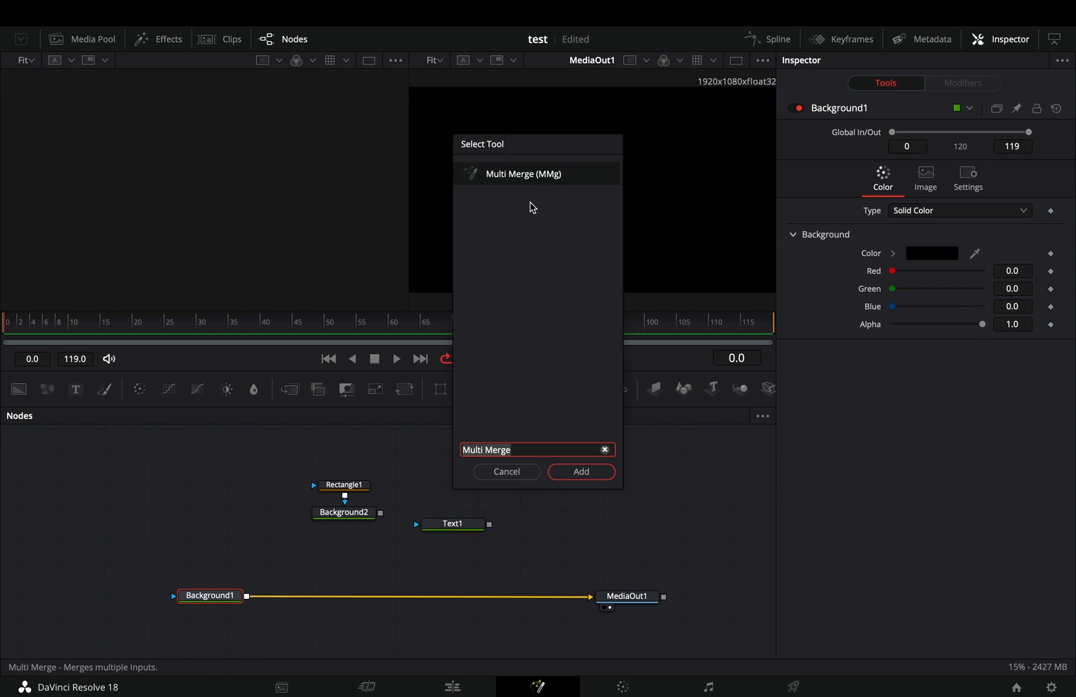
# Add the Multi Merge tool from the tool search to the node graph
pyautogui.click(581, 472)
pyautogui.write('ech')
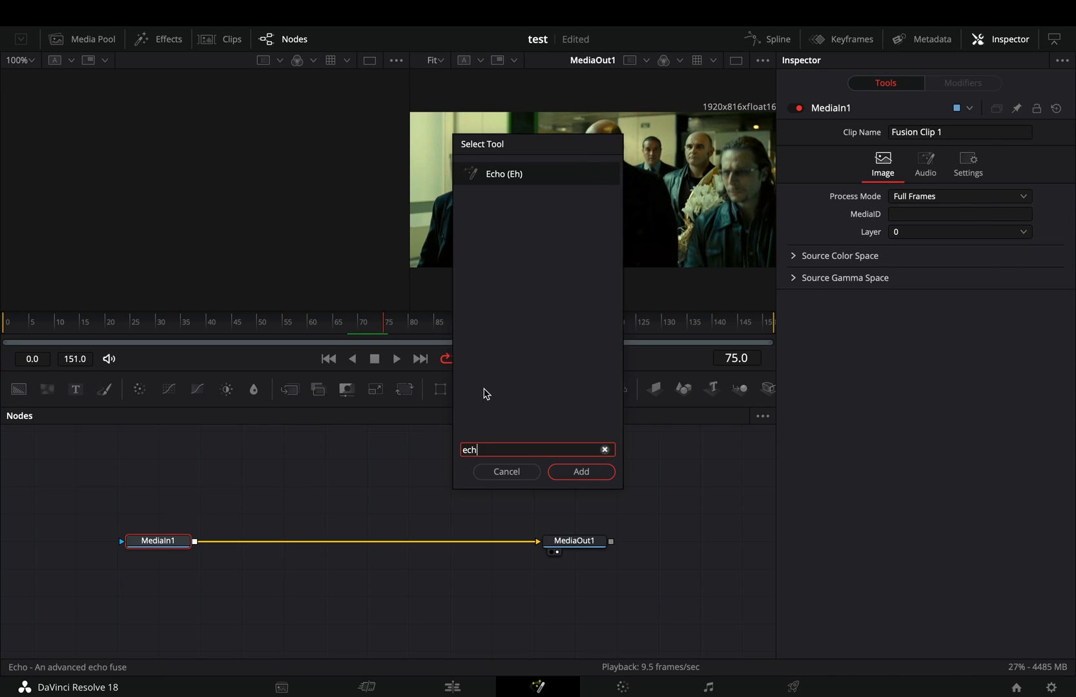
# Insert Echo after MediaIn1 and adjust its Echo Gain in the Inspector
pyautogui.click(580, 472)
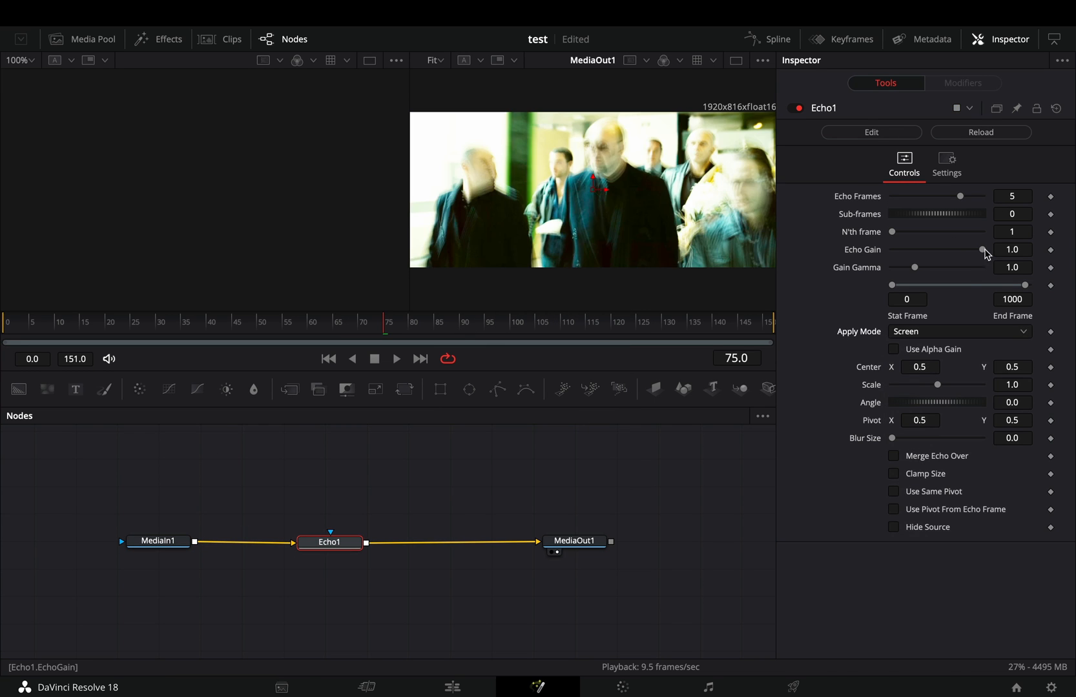
pyautogui.click(893, 350)
pyautogui.write('loop')
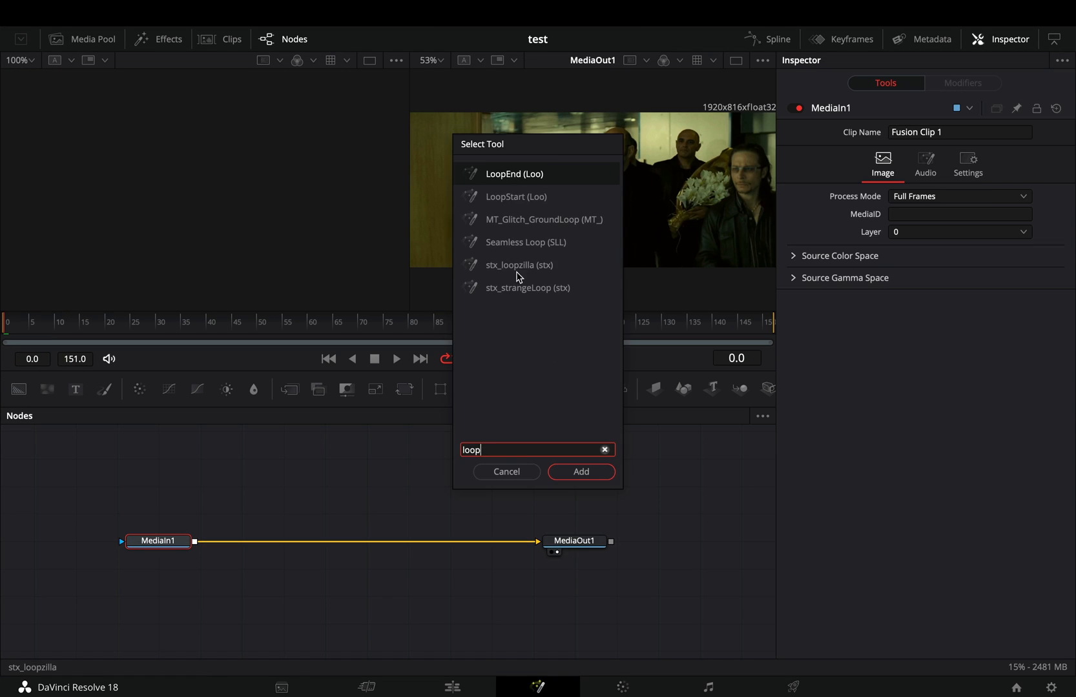
# Pick stx_loopzilla from the 'loop' search results, then browse the Tools categories library
pyautogui.click(581, 471)
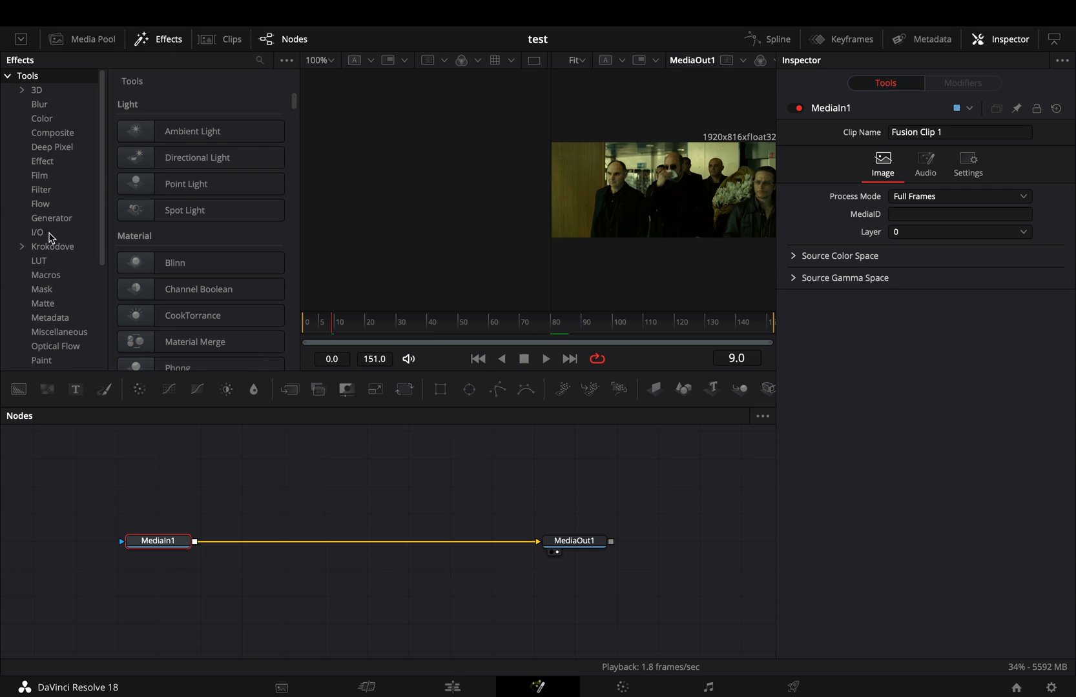
pyautogui.click(45, 274)
pyautogui.write('ti')
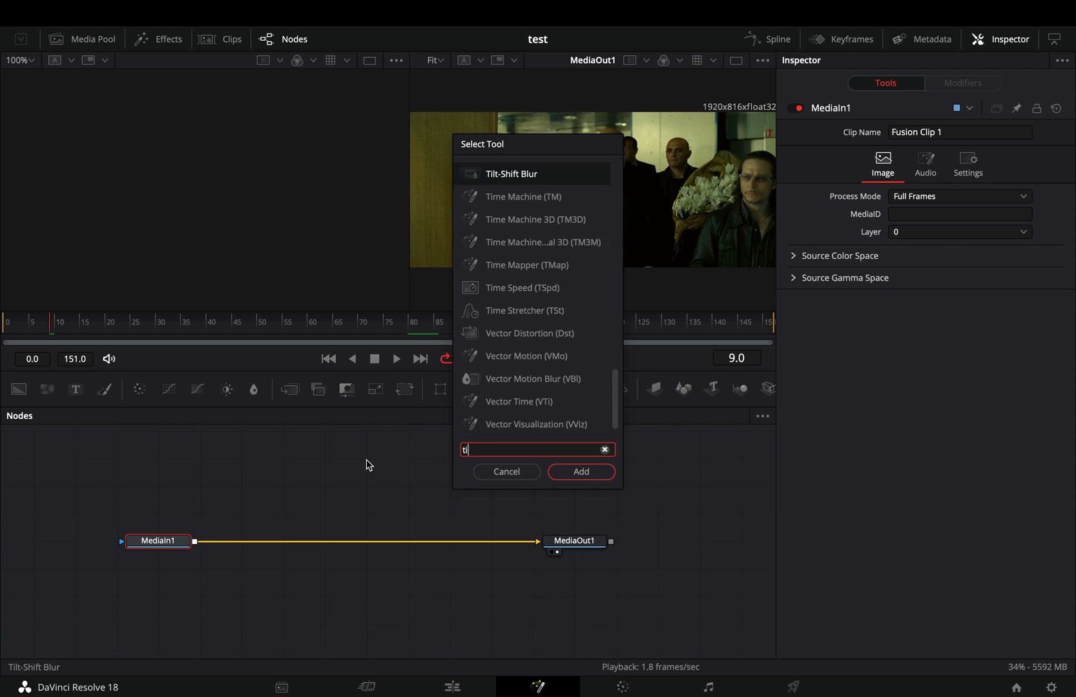
# Insert Time Machine after MediaIn1 and set its Mode to Skip
pyautogui.click(581, 472)
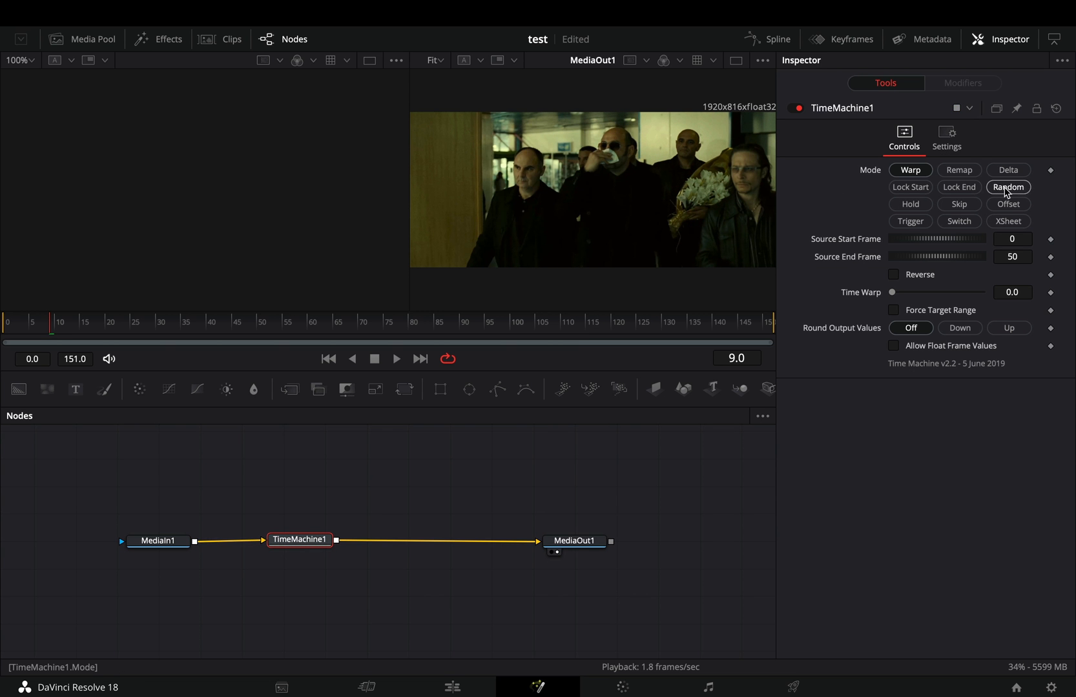
pyautogui.moveTo(959, 204)
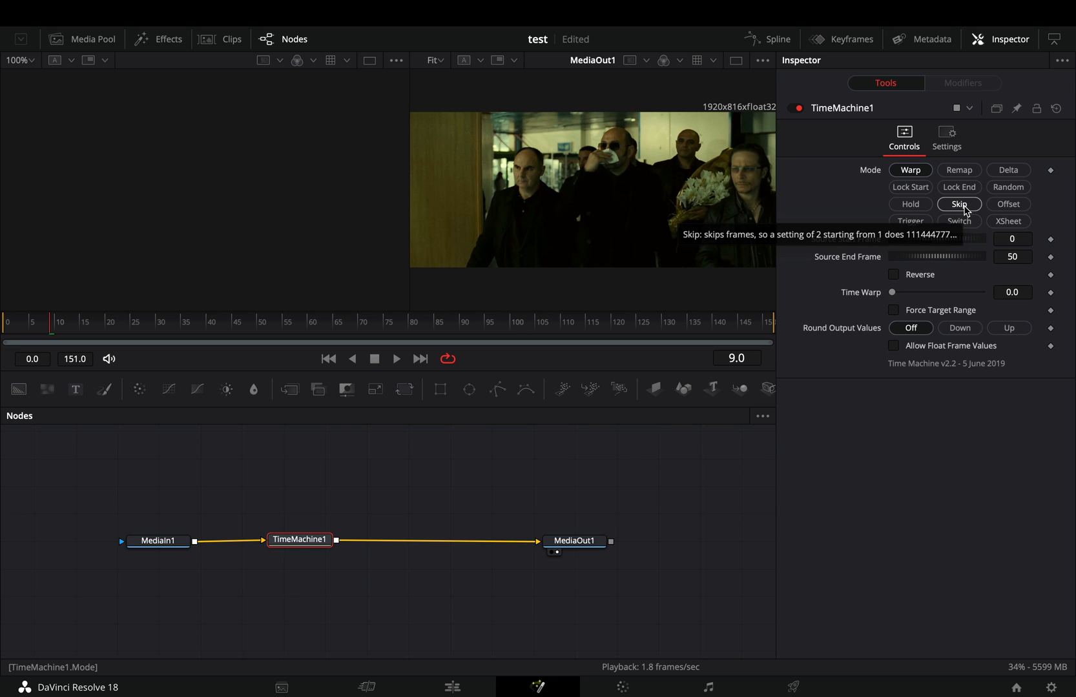
pyautogui.click(959, 204)
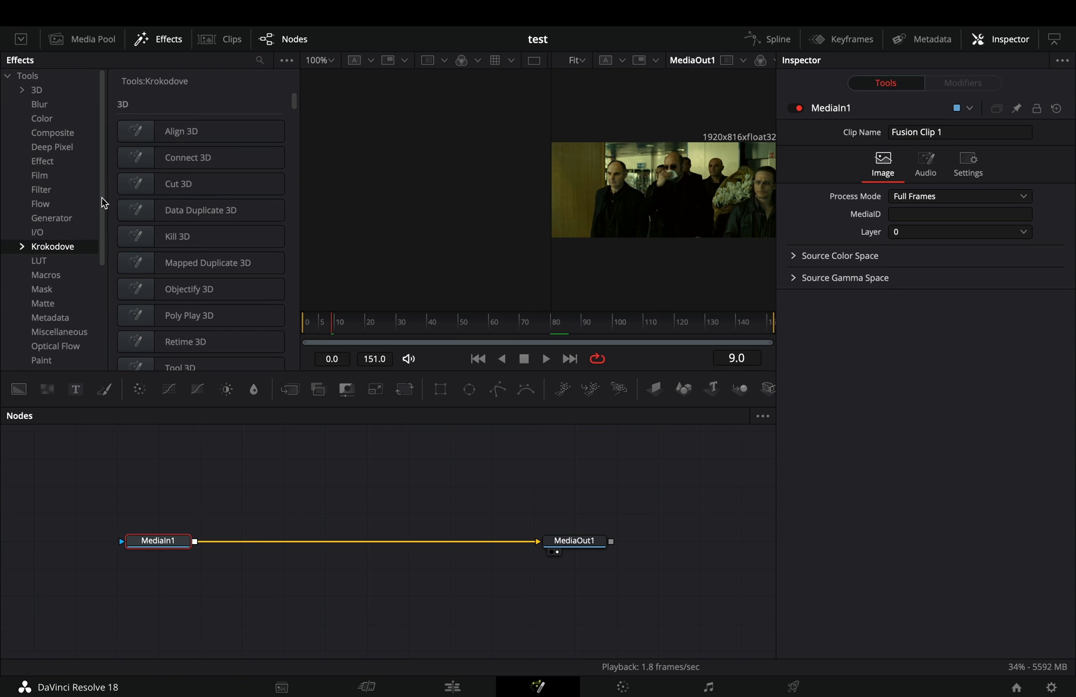
# Scroll through the Krokodove tools, then launch Fusion Reactor via Workspace > Scripts
pyautogui.scroll(-3)
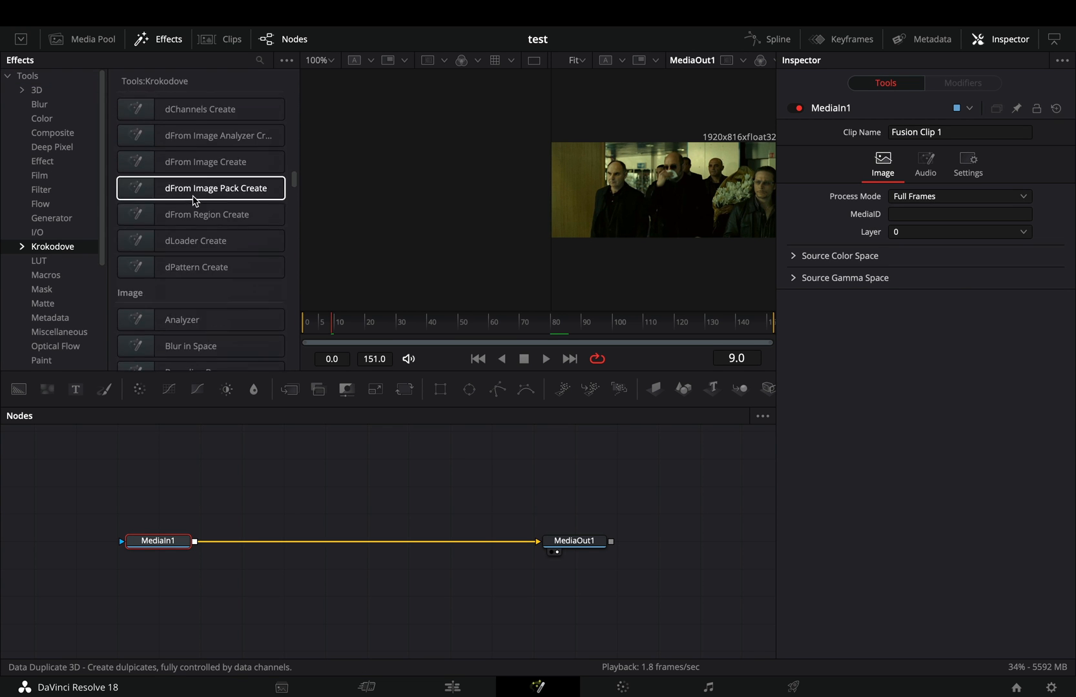
pyautogui.scroll(-3)
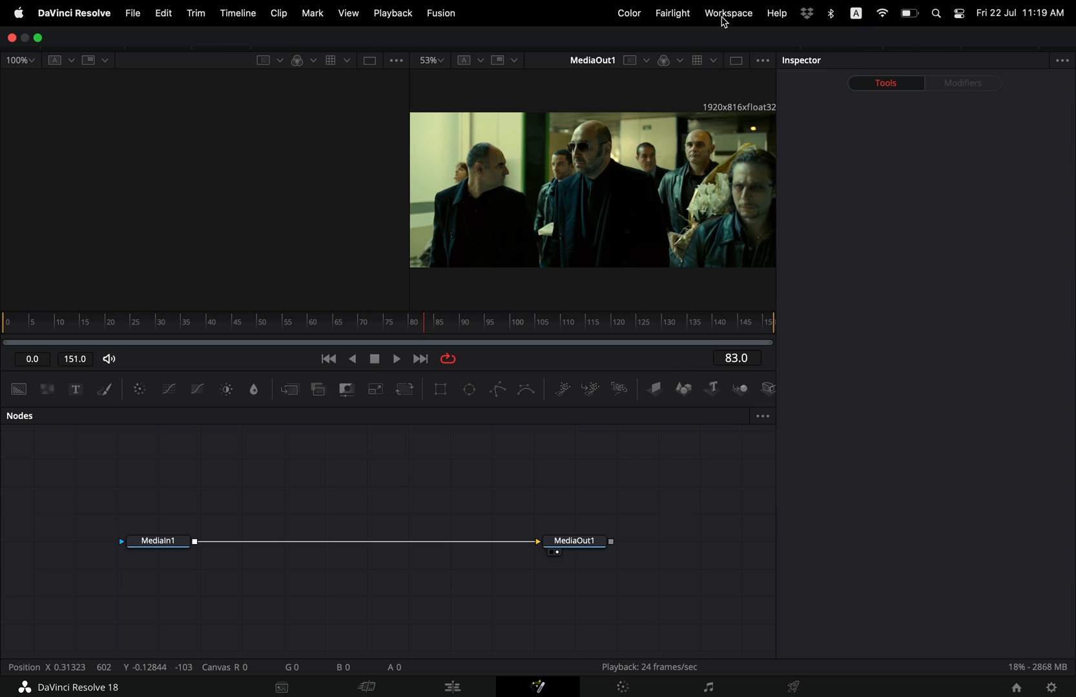
pyautogui.click(727, 12)
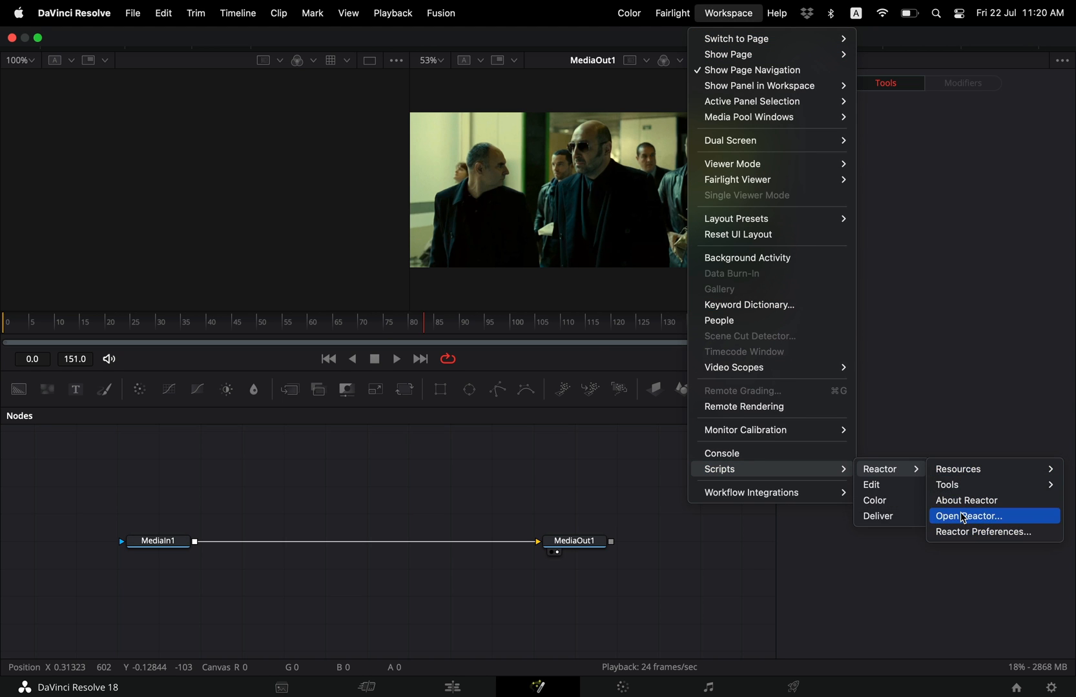
pyautogui.click(982, 515)
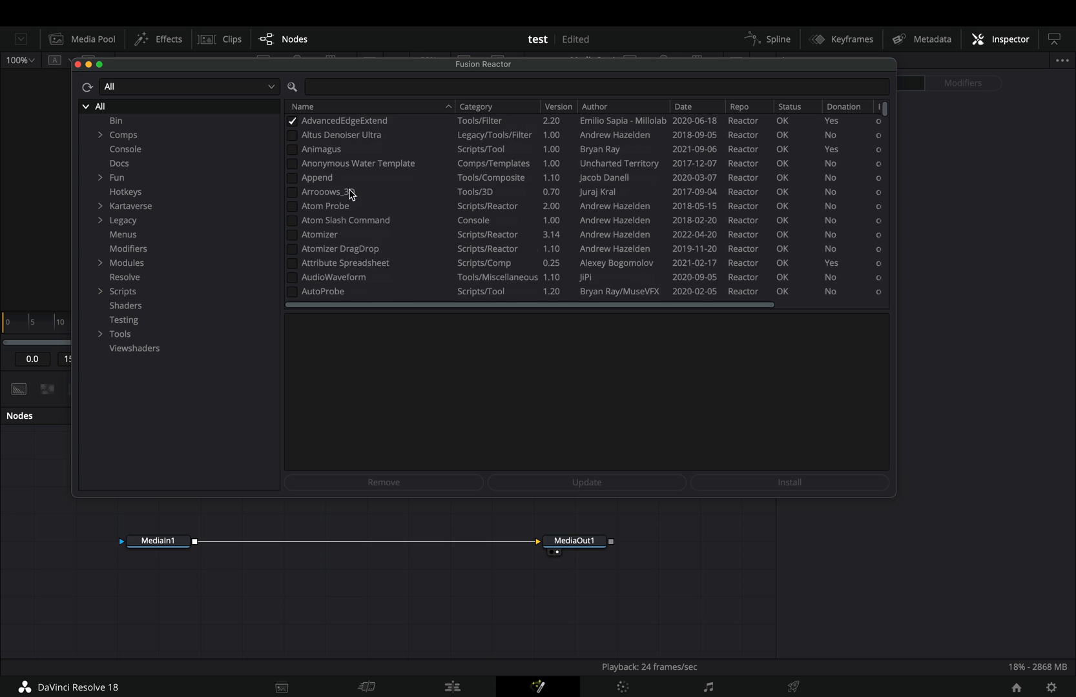
pyautogui.scroll(-3)
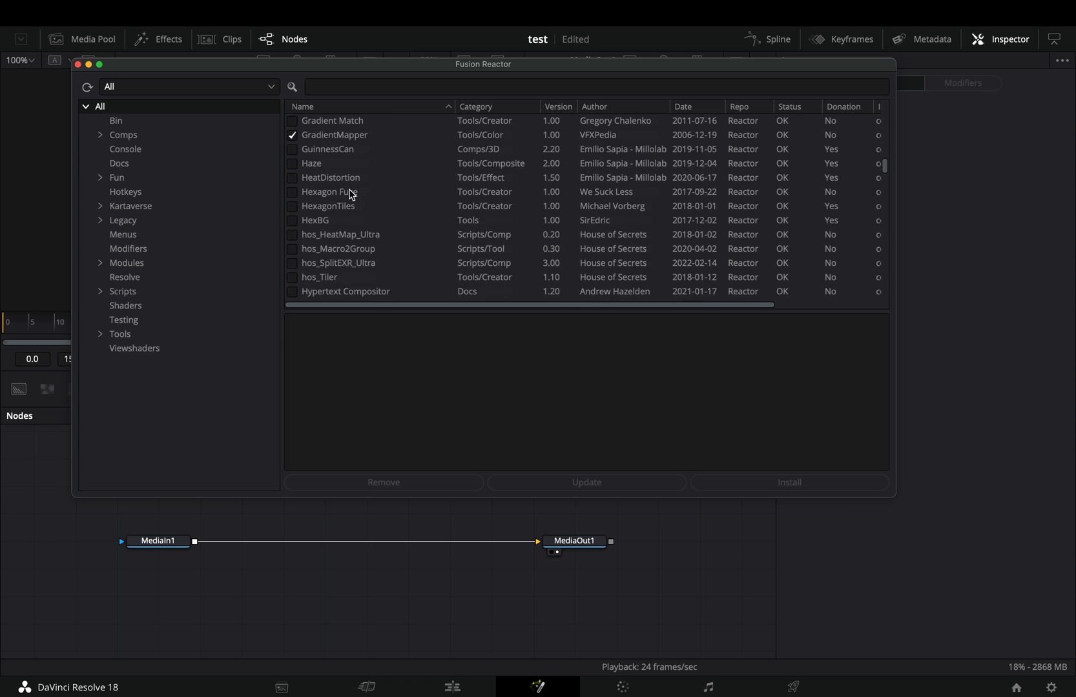